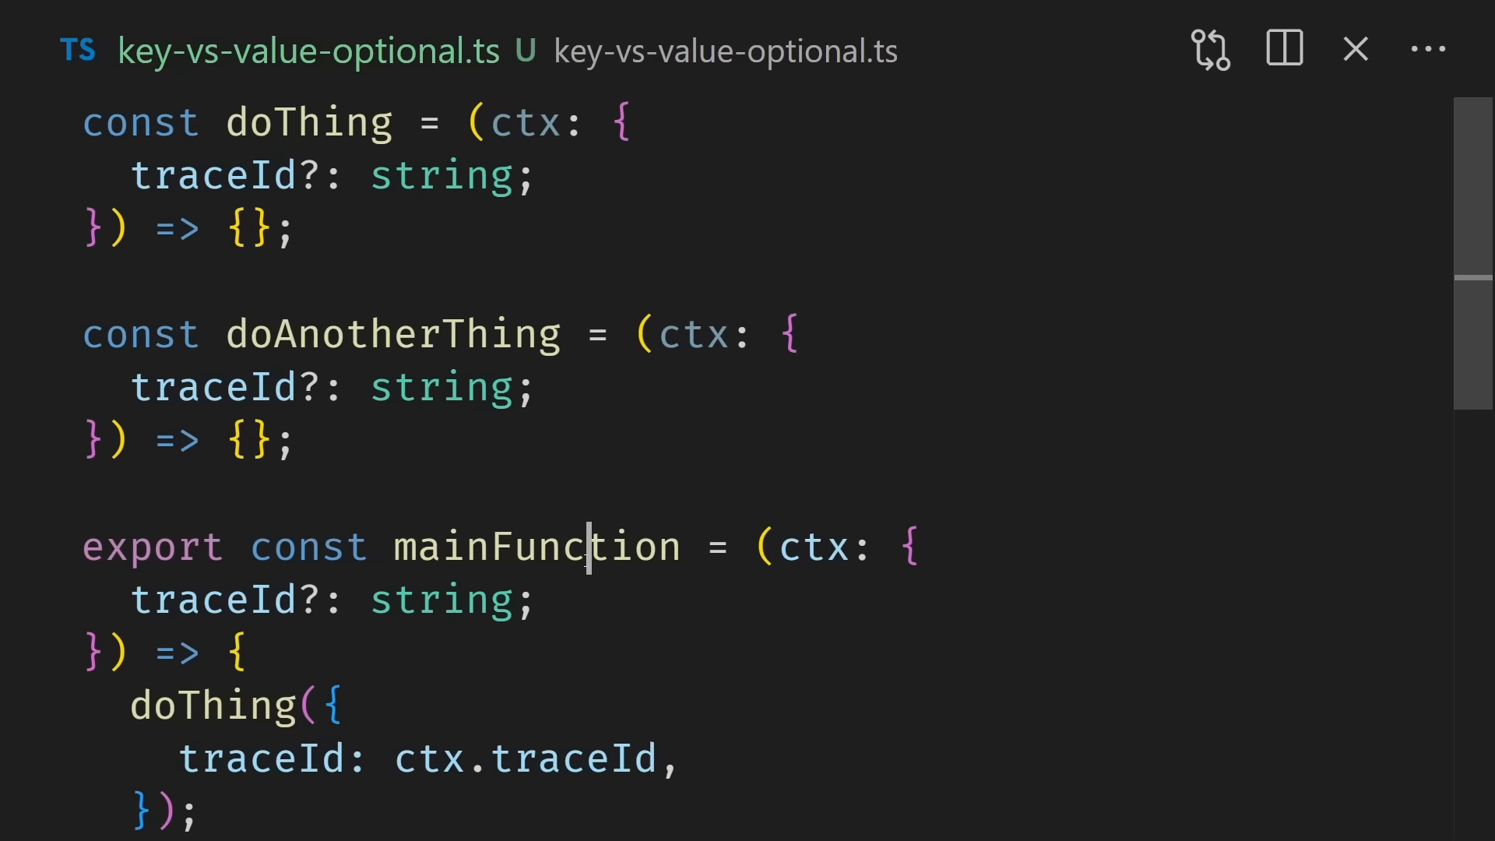
{"action": "double_click", "coordinate": [535, 546]}
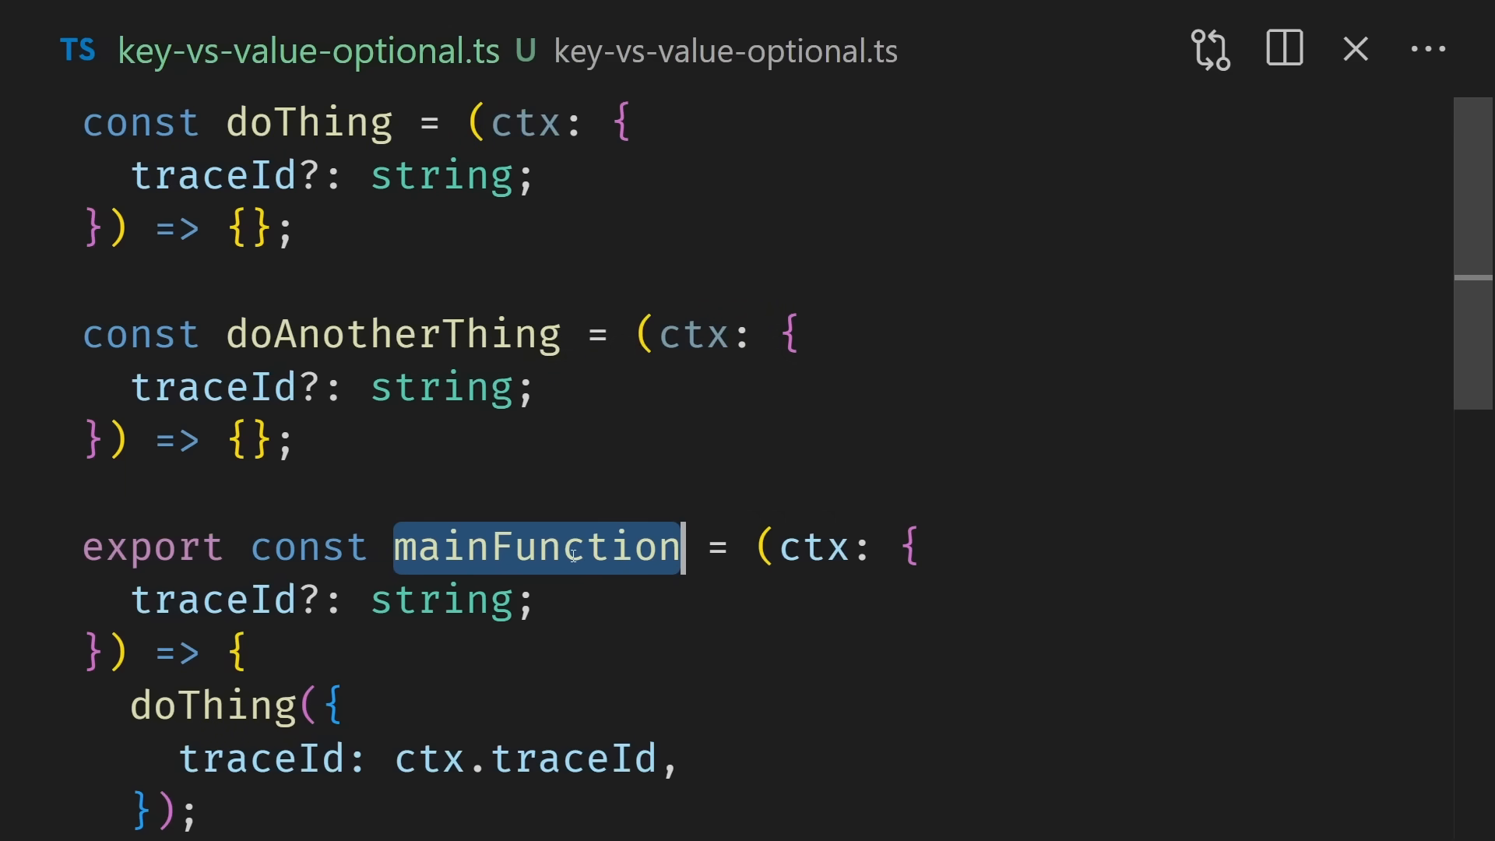
{"action": "scroll", "scroll_direction": "down", "scroll_amount": 3}
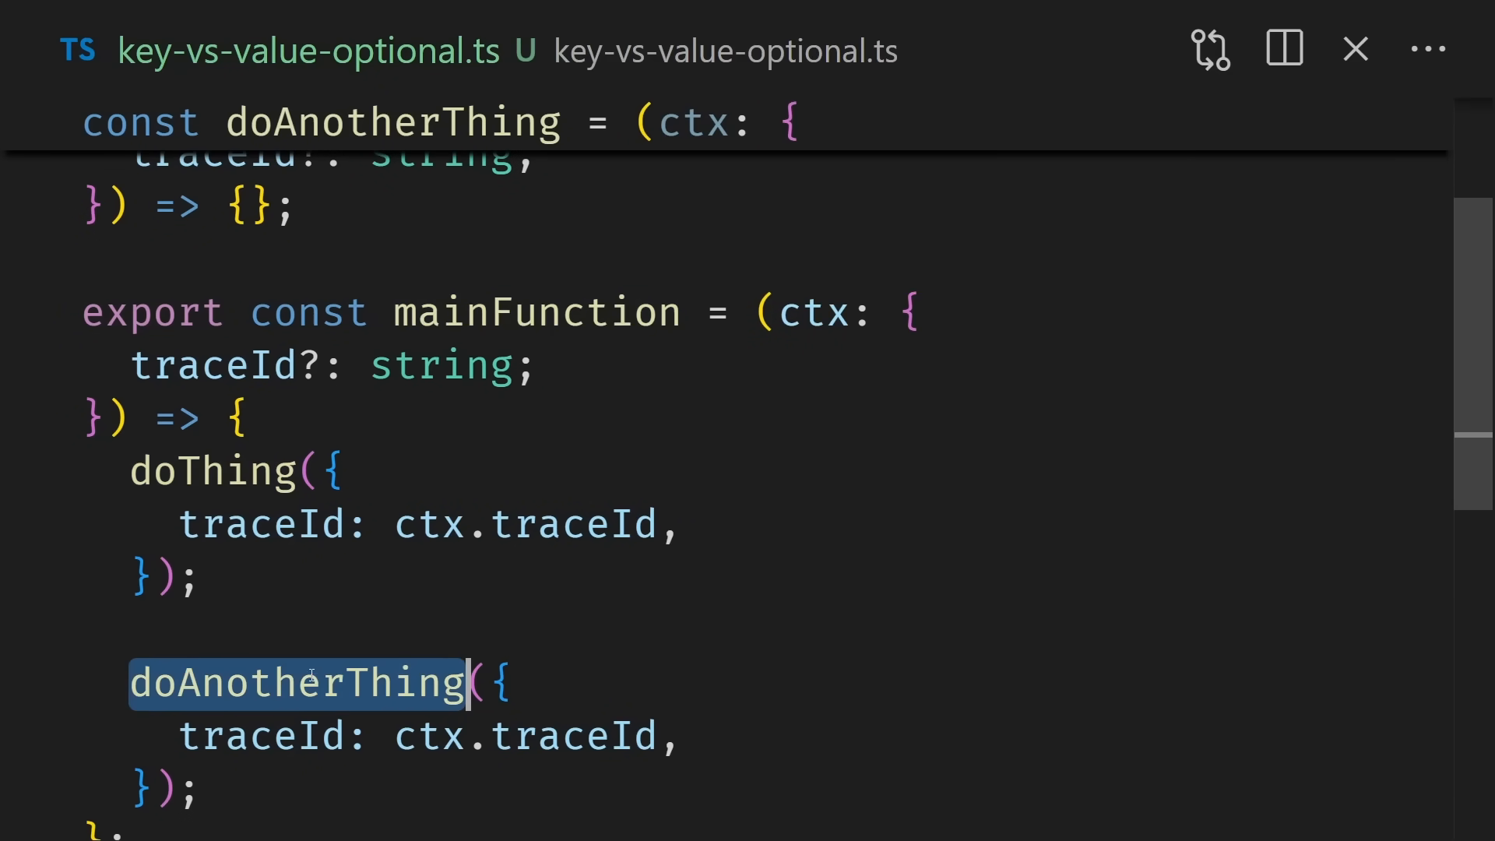
{"action": "scroll", "scroll_direction": "up", "scroll_amount": 3}
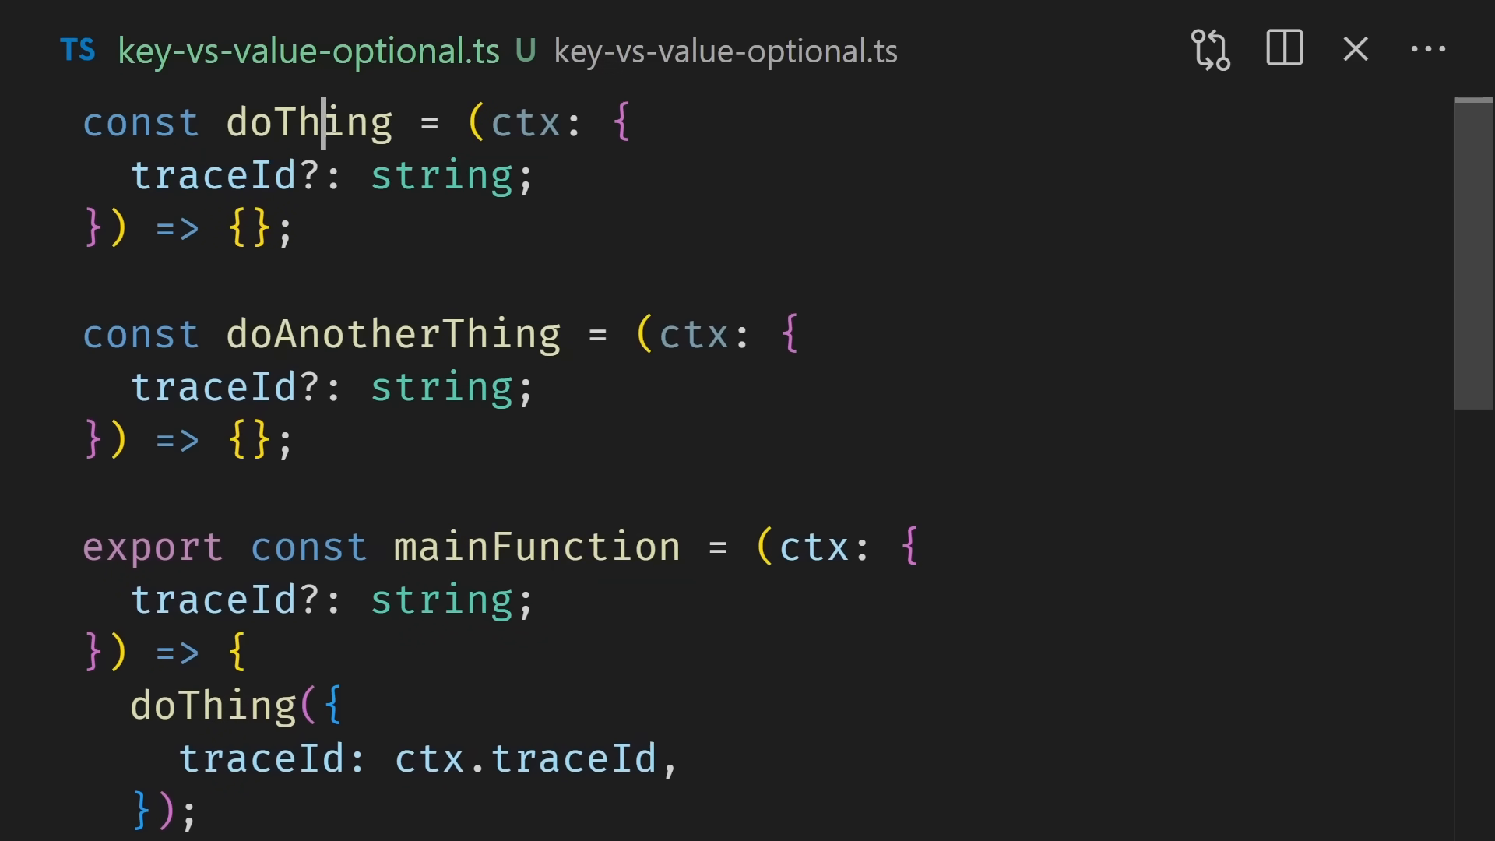